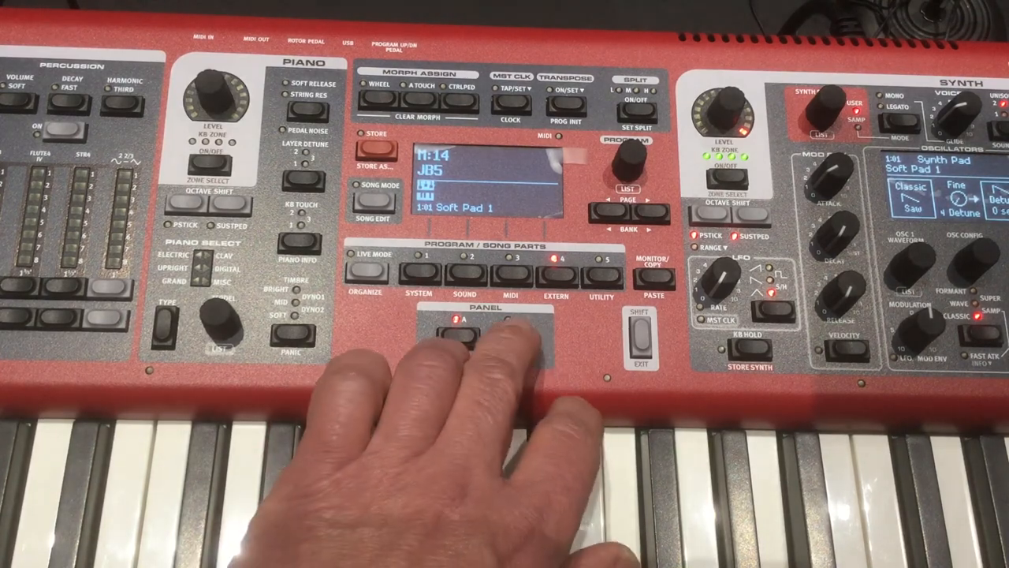
Select Panel A of the layered piano patch with Soft Pad 1 loaded
click(505, 334)
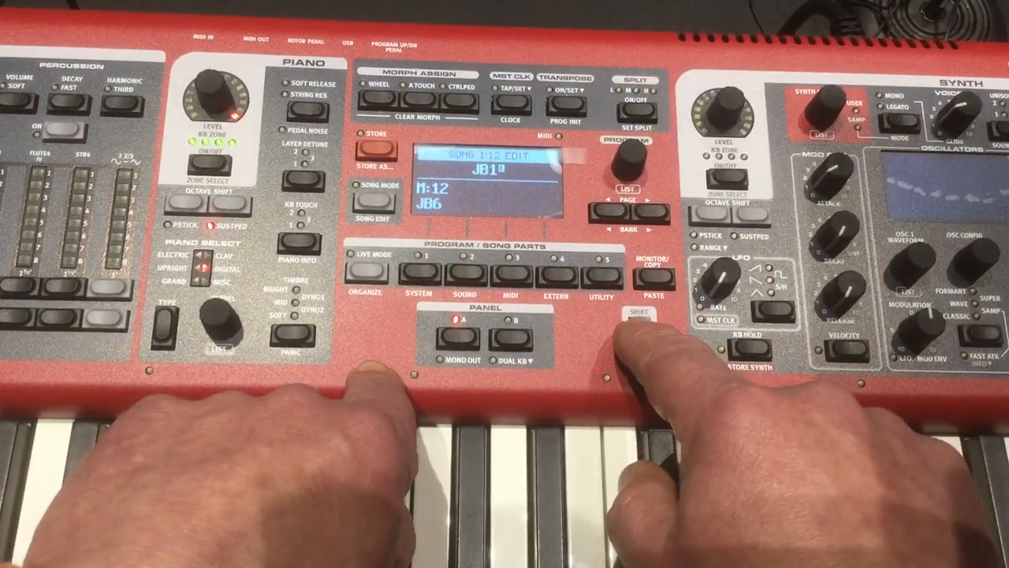
Bring up the Store Song As prompt for the song built from JB1 and JB6
click(367, 151)
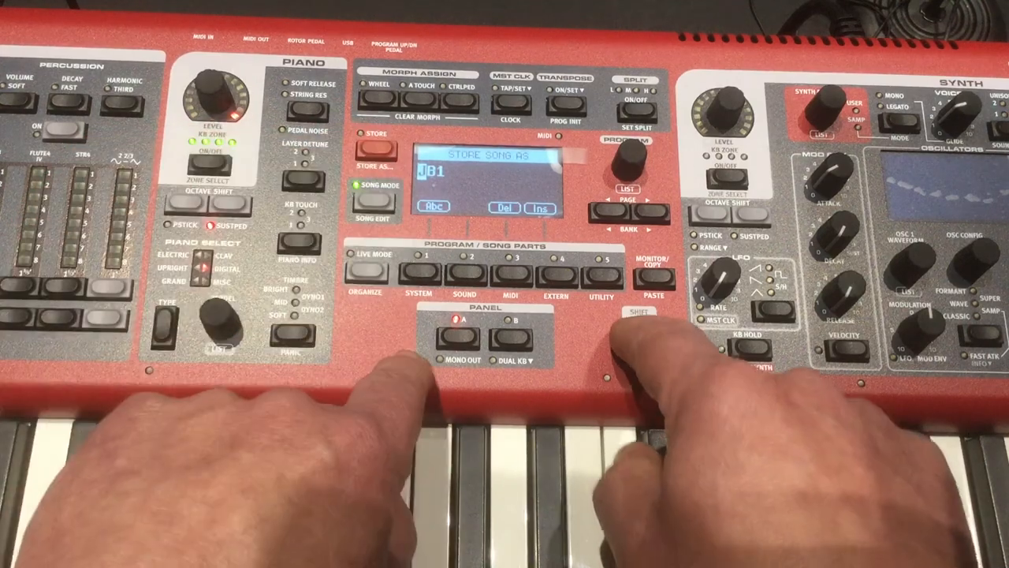